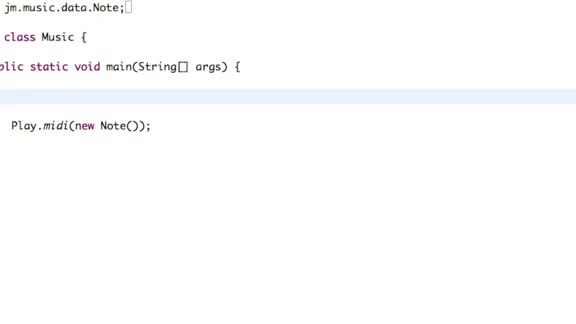
- Declare 'Note note = new Note();' inside main above the Play.midi line
type("Note")
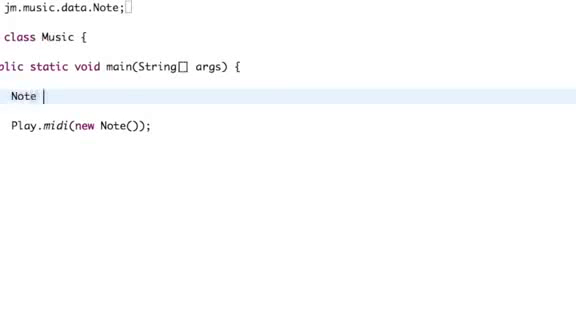
type("note =")
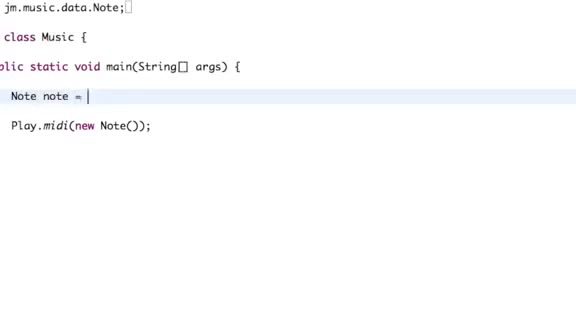
type("new Note()")
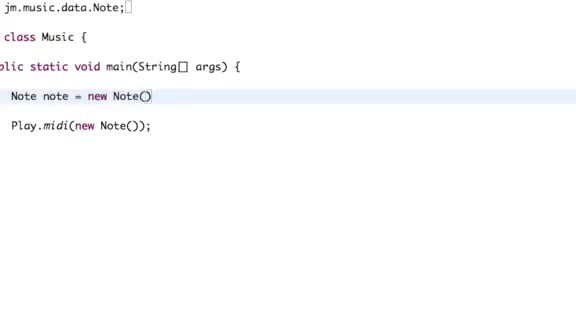
type(";")
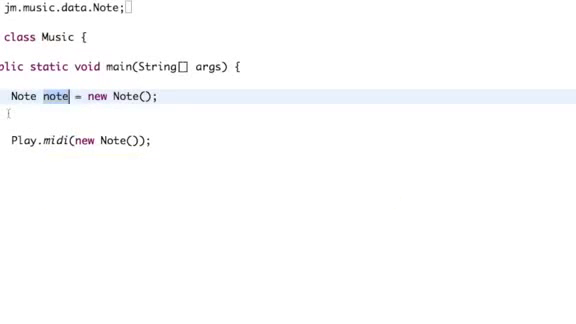
- Rename the variable to maryGoRound, then rename it back to note
type("mar")
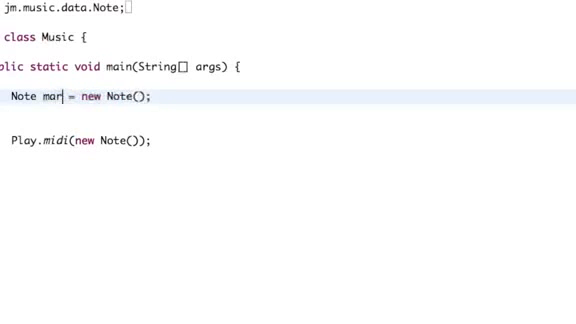
type("yGoRound")
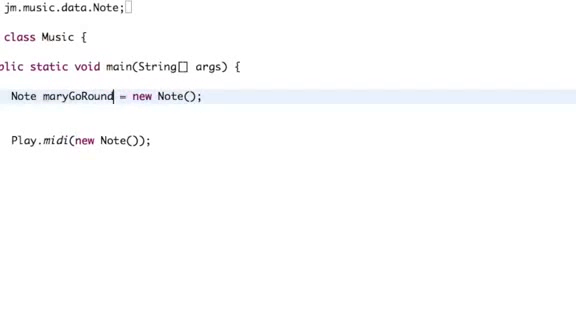
double_click(78, 97)
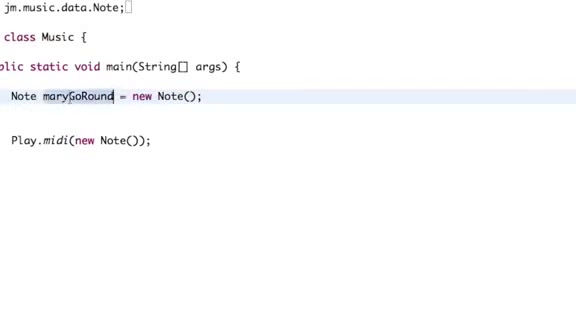
type("note")
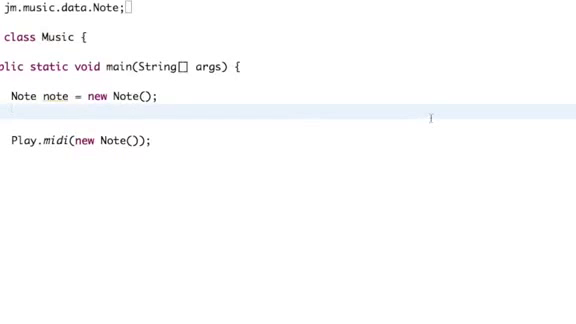
- Add 'note.setPitch(55);' on the line below the Note declaration
type("not")
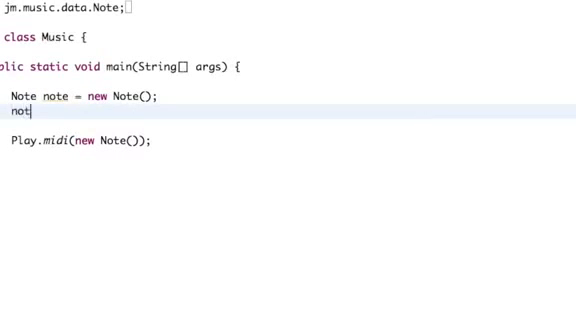
type("e.")
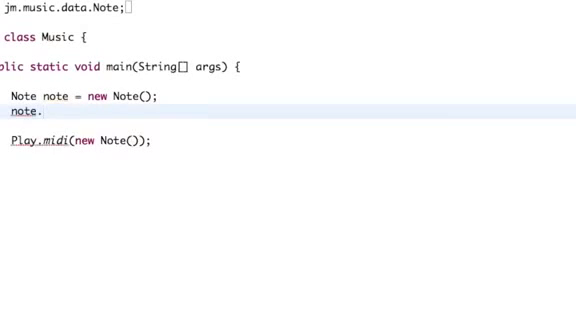
type("set")
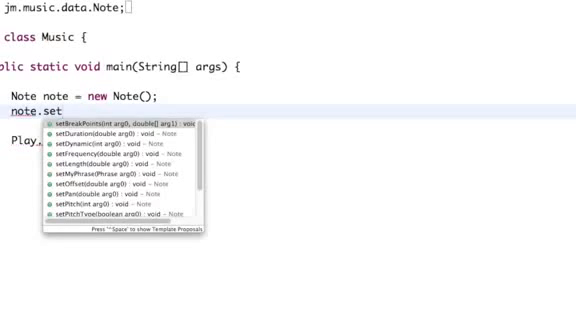
type("P")
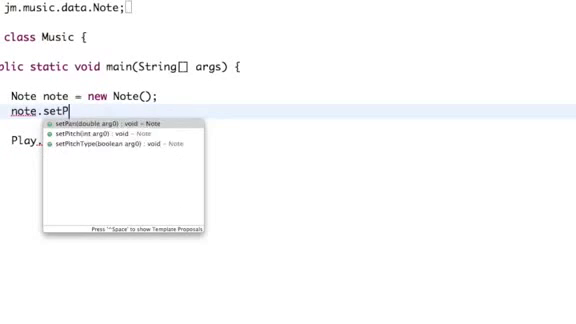
type("itch(arg0")
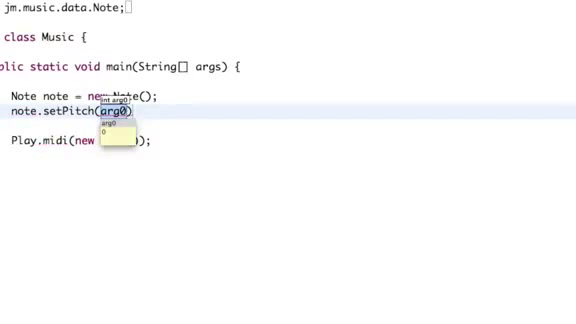
type("55")
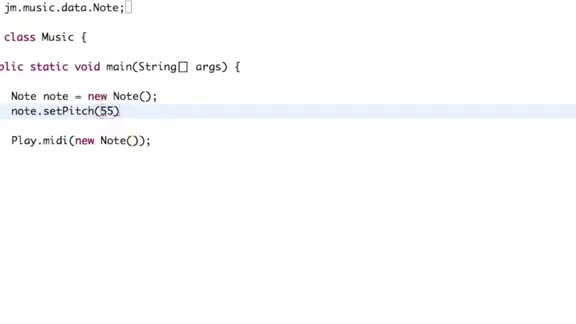
type(";")
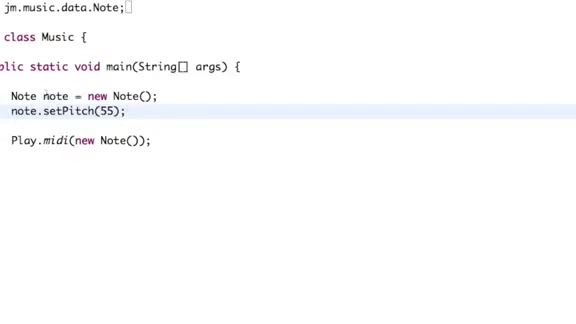
- Replace the inline new Note() argument in Play.midi with the note variable
double_click(57, 96)
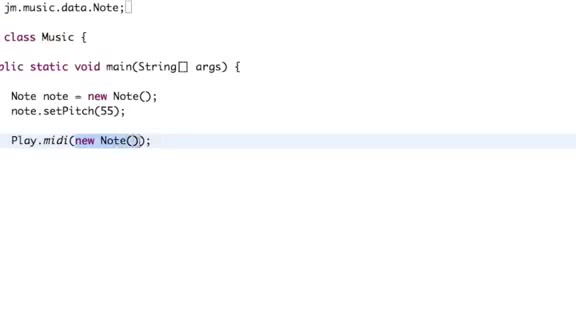
type("n")
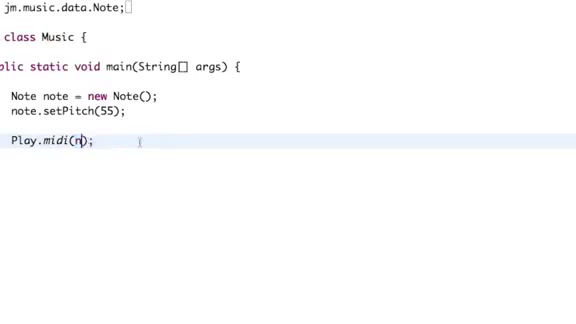
type("ote")
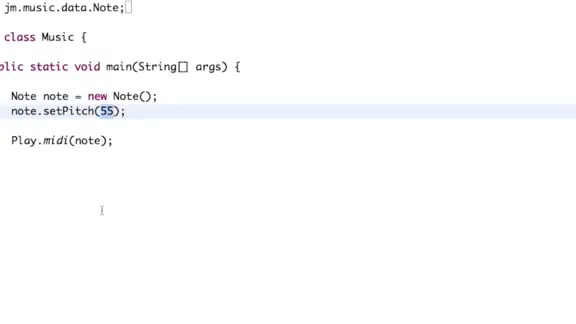
- Change the setPitch argument from 55 to 90, trying 69 and 1 first
type("69")
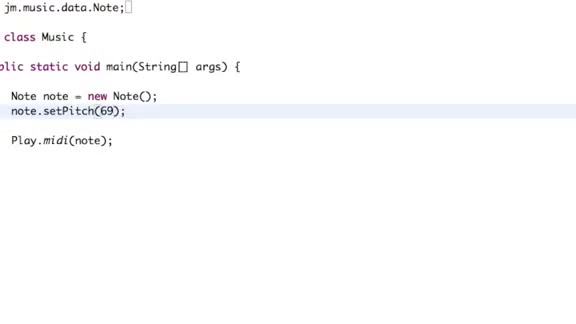
mouse_move(173, 222)
type("1")
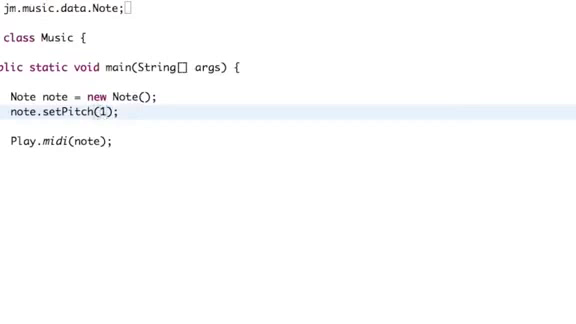
key("Backspace")
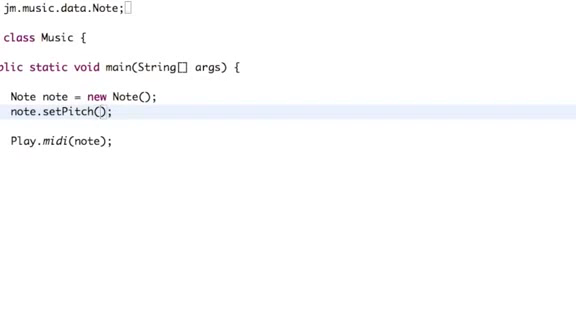
type("90")
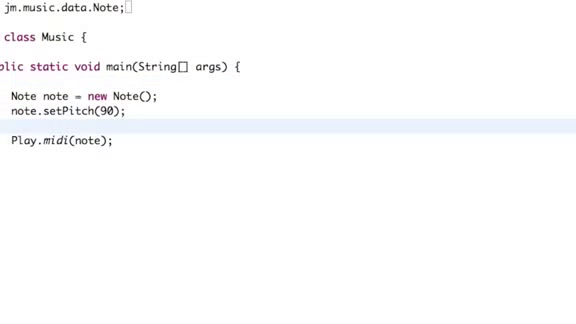
left_click(30, 128)
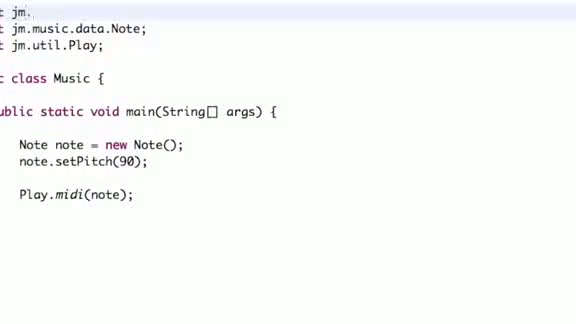
- Complete the jm.JMC import, set pitch to JMC.GS4, and add a blank line below
type("JMC;")
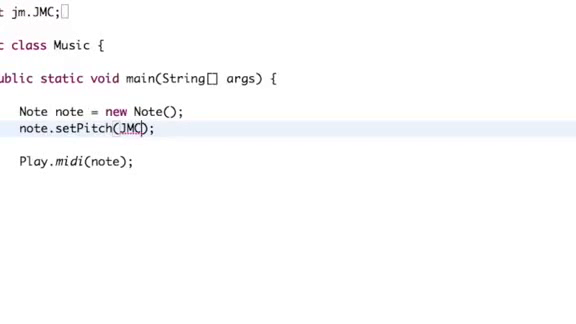
type(".")
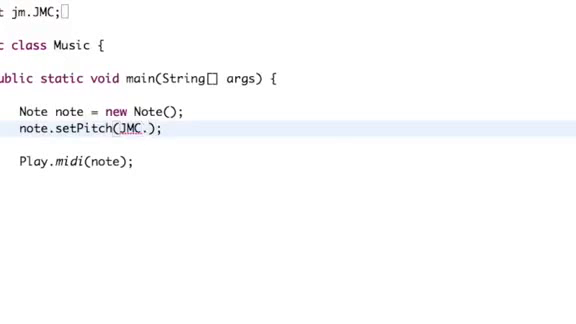
type("G")
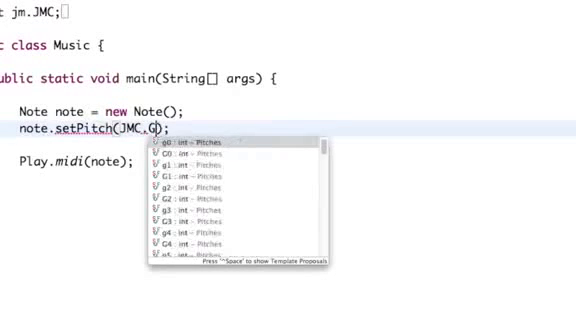
type("S")
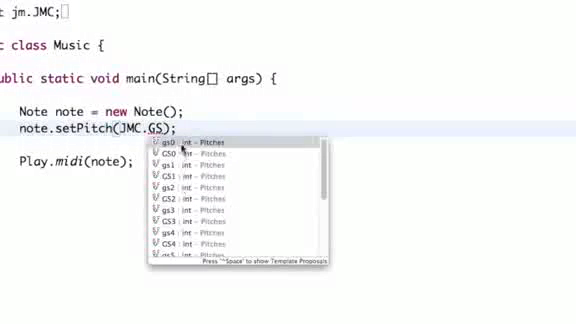
scroll("down", 3)
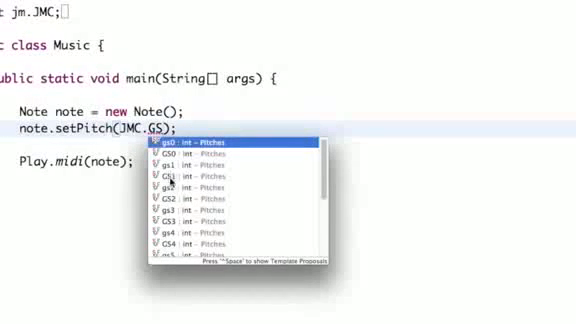
scroll("down", 3)
type("4")
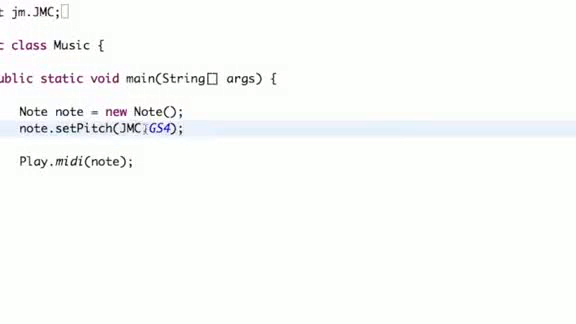
left_click(190, 128)
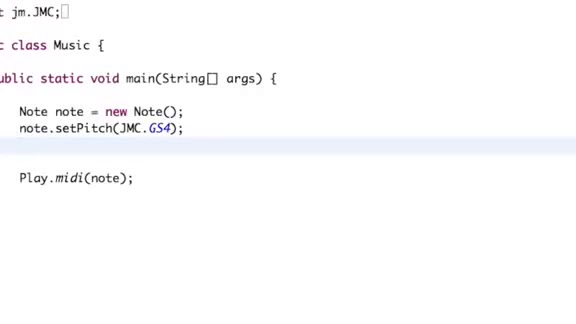
left_click(28, 150)
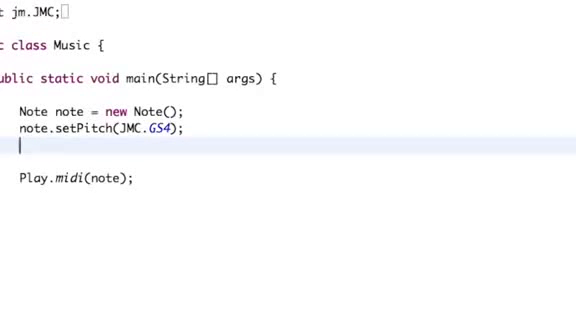
- Add 'note.setDynamic(JMC.PP);' below the pitch line with an empty line after
type("note.")
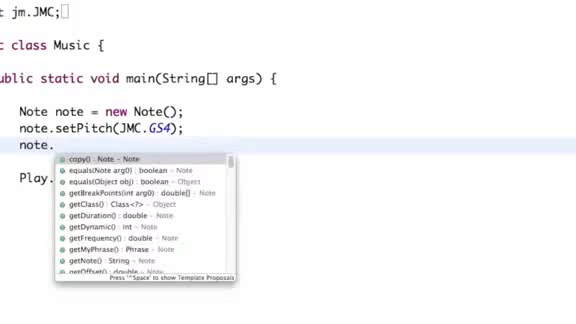
type("set")
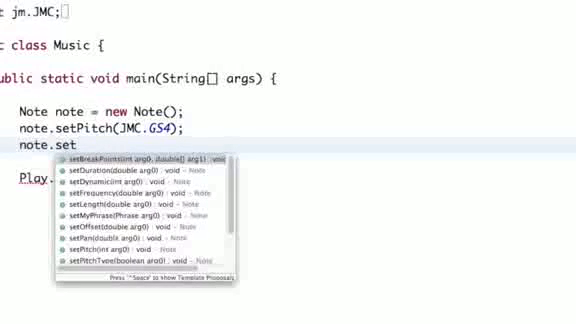
type("Dynamic(JMC")
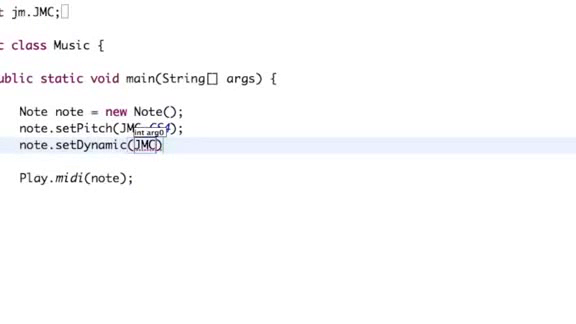
type(".")
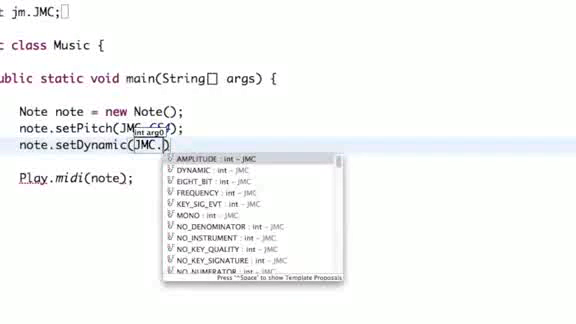
type("PP")
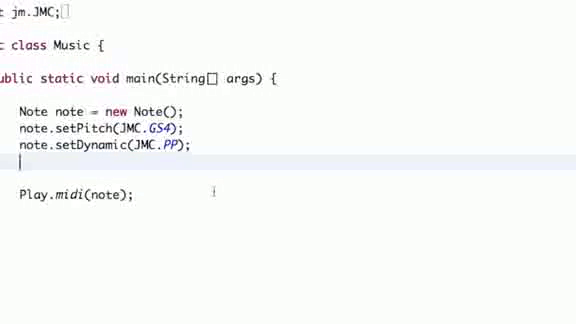
- Start a note.setLength call, try an argument, then trim it back to 'note.s'
type("note")
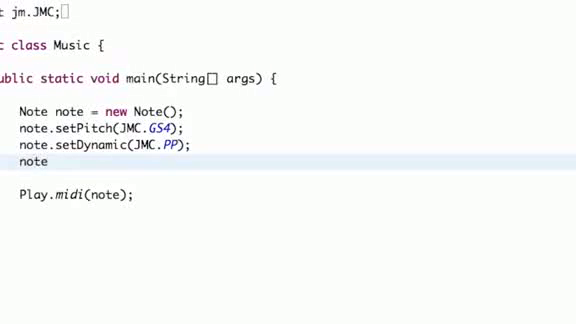
type(".")
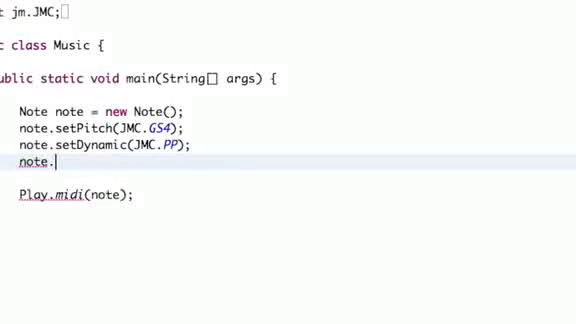
type(".")
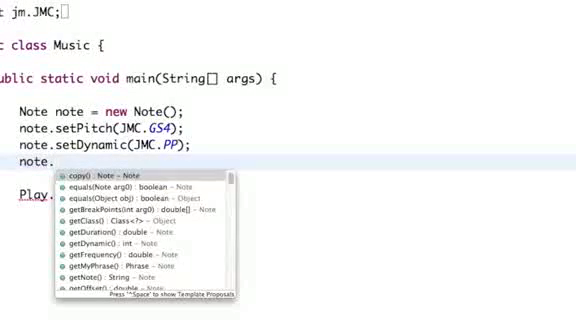
type("setLength(arg0")
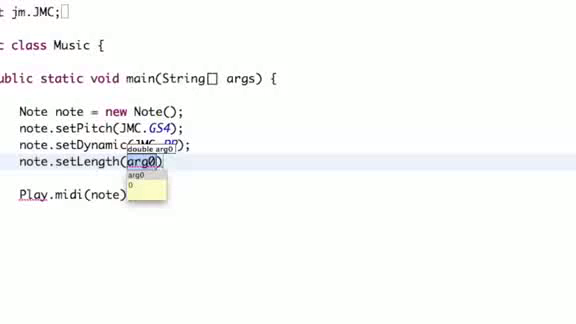
type("3")
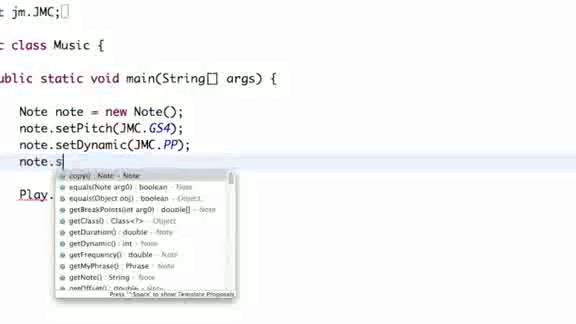
- Complete 'note.setDuration()', try 1/16 as the argument, then remove it
type("etDuration(arg0);")
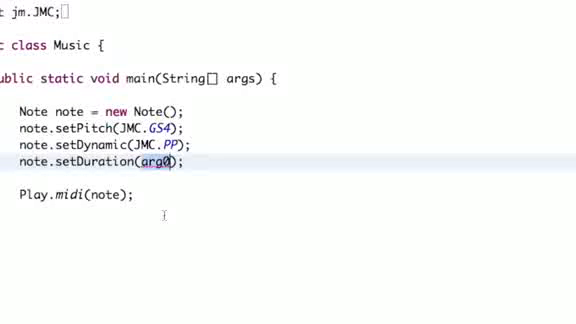
type("1")
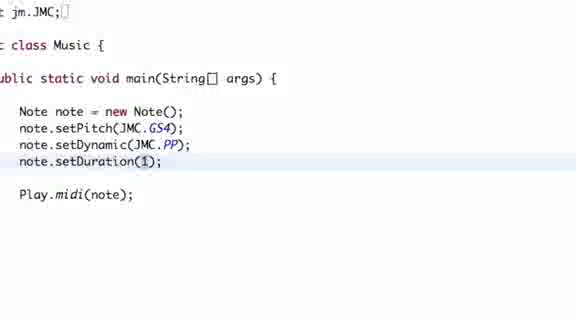
type("/16")
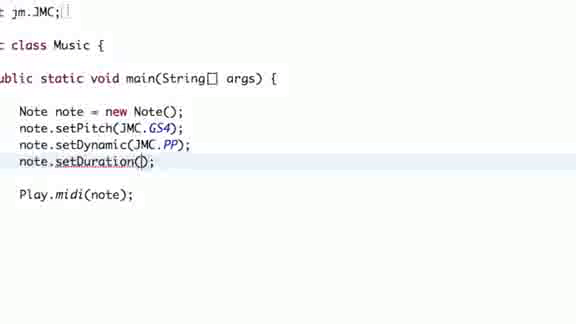
- Pass JMC.EIGHTH_NOTE as the setDuration argument and move to the line end
type("JMC.")
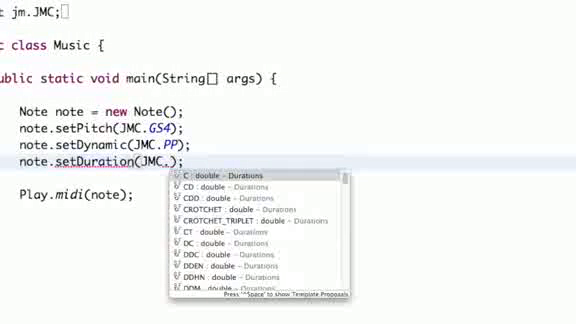
type("EIGHTH_NOTE")
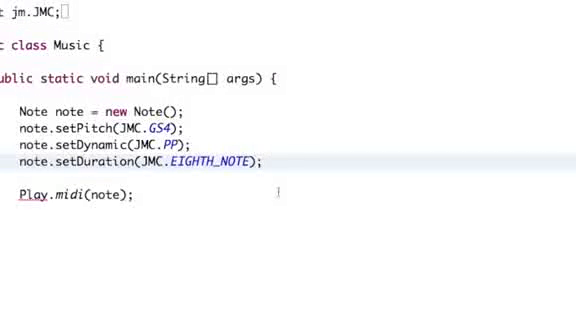
left_click(264, 164)
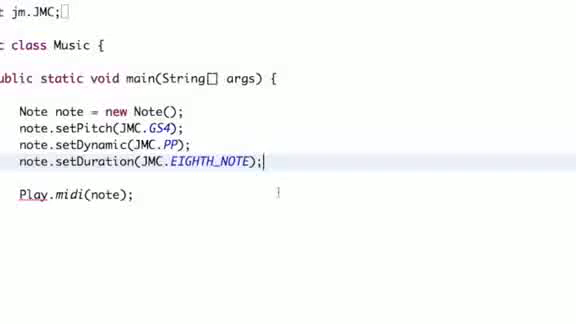